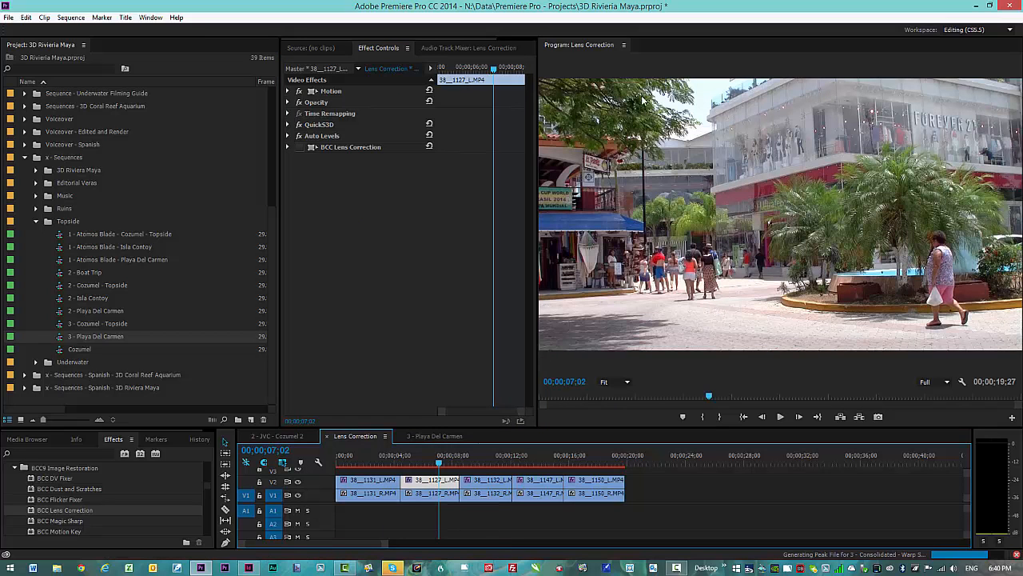
{"action": "mouse_move", "coordinate": [828, 307]}
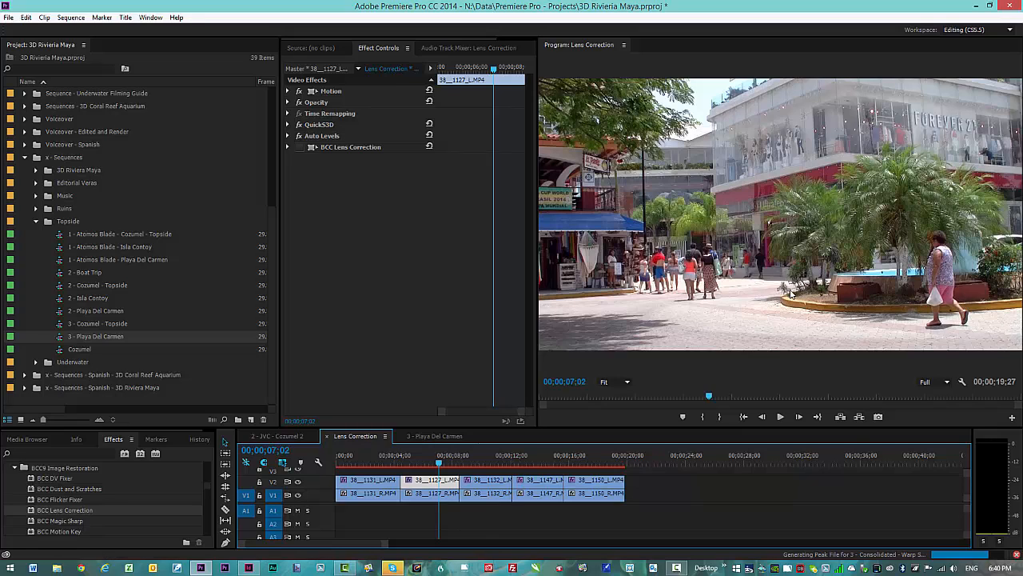
{"action": "mouse_move", "coordinate": [409, 258]}
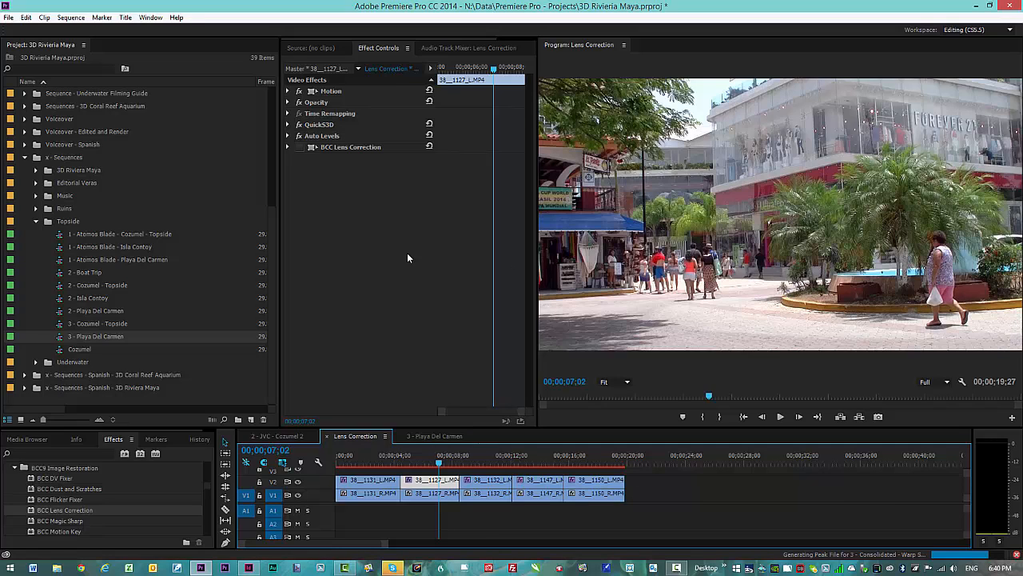
{"action": "mouse_move", "coordinate": [312, 152]}
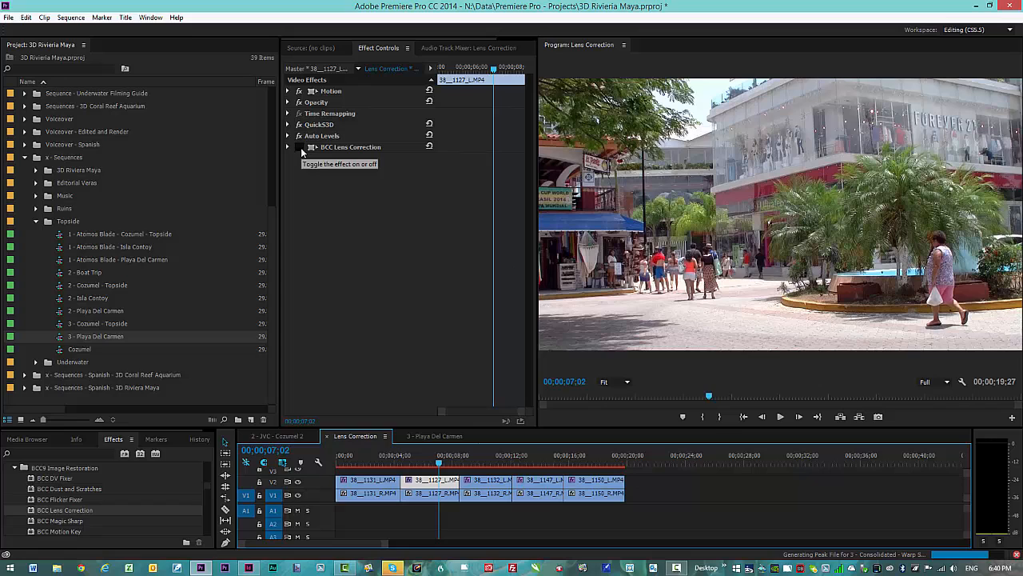
- Disable BCC Lens Correction on the first mall clip and expand its parameters
{"action": "left_click", "coordinate": [312, 147]}
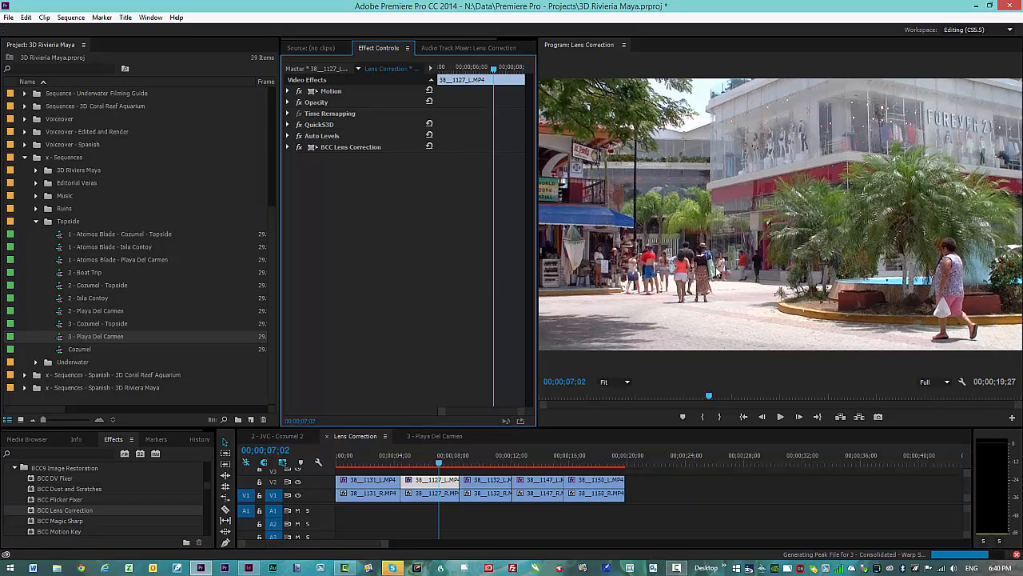
{"action": "left_click", "coordinate": [288, 147]}
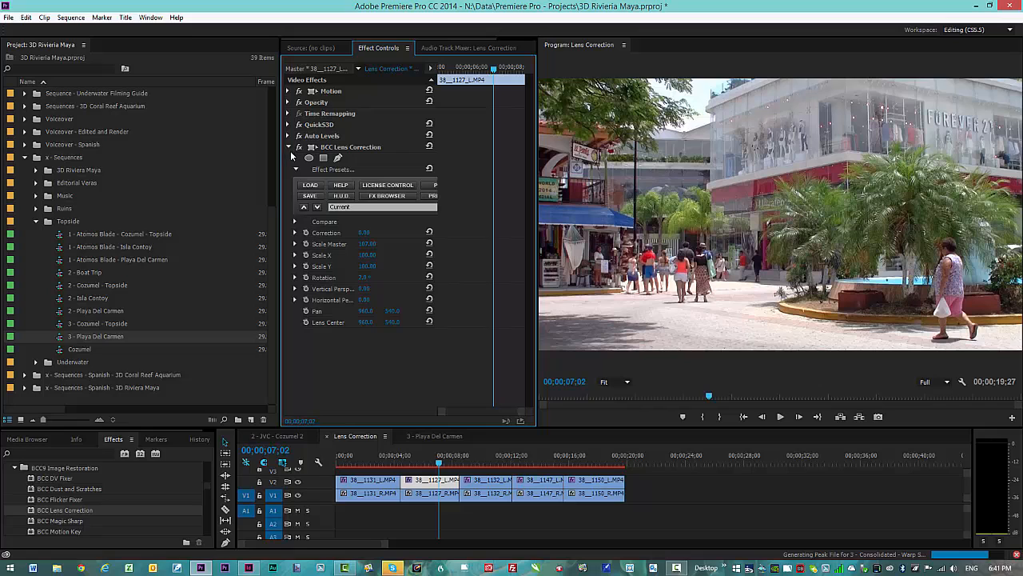
- Toggle BCC Lens Correction off and on for the 36_1332 mall interior clip, then move past it
{"action": "left_click", "coordinate": [483, 463]}
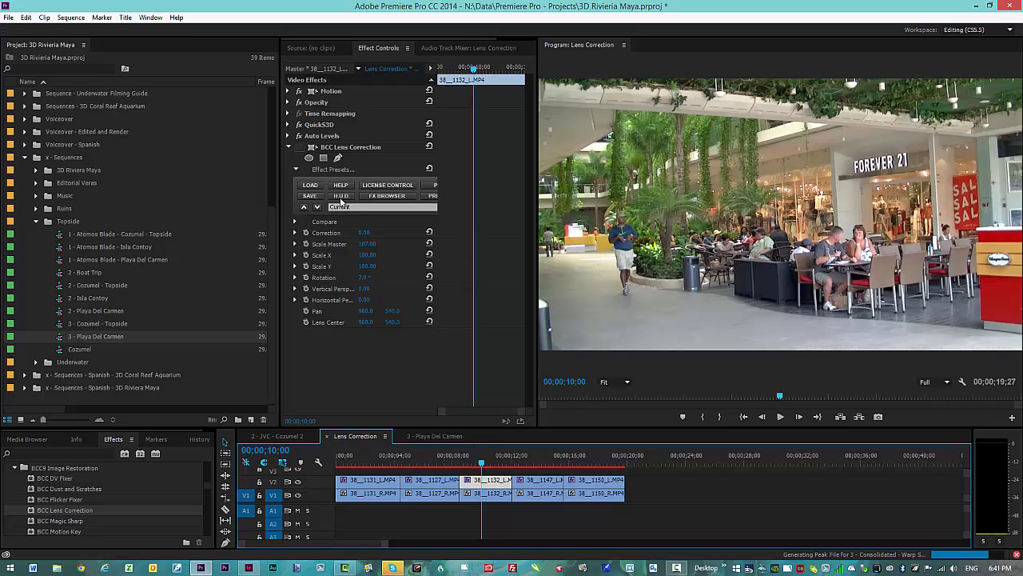
{"action": "left_click", "coordinate": [314, 157]}
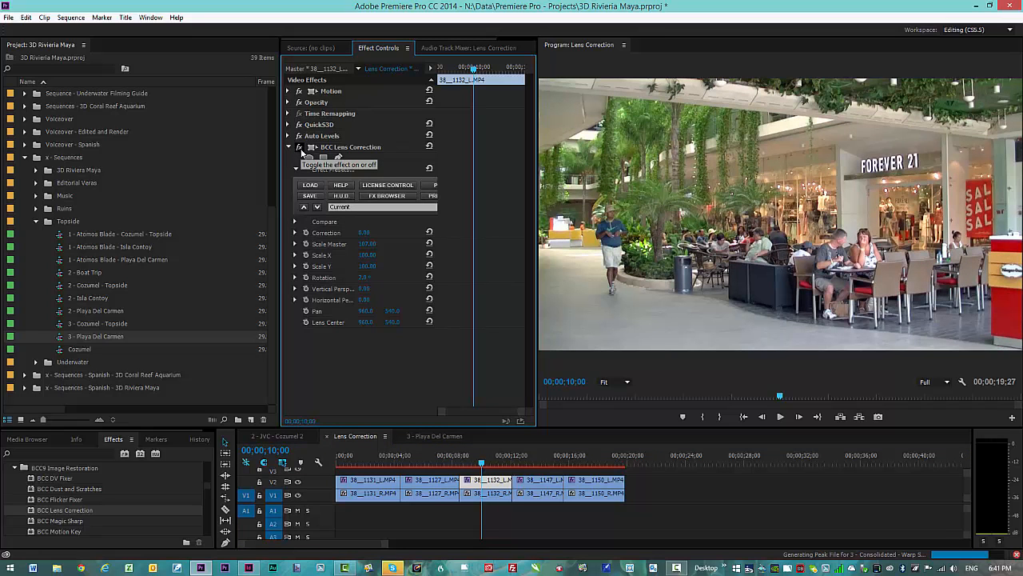
{"action": "left_click", "coordinate": [314, 147]}
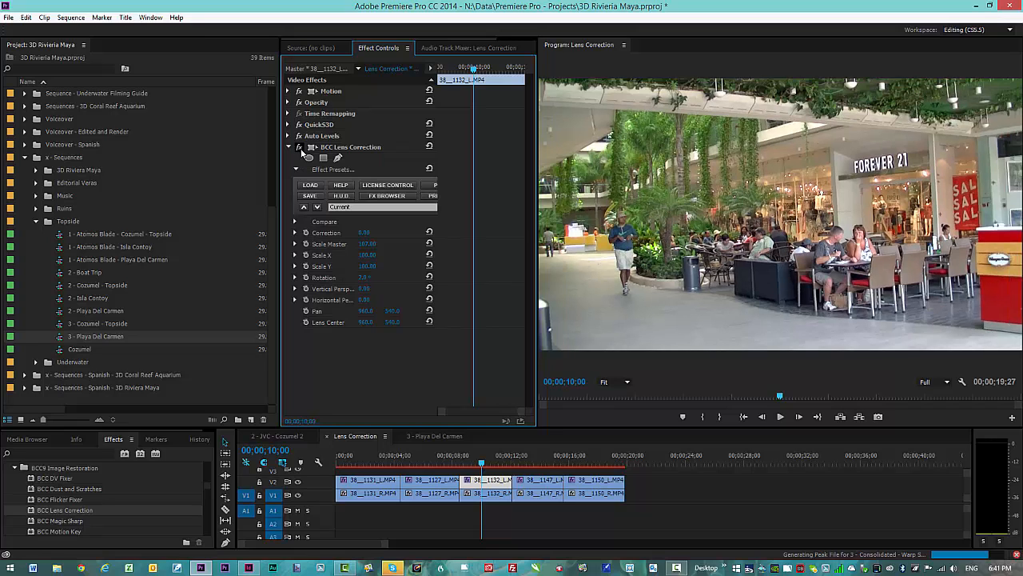
{"action": "left_click", "coordinate": [543, 479]}
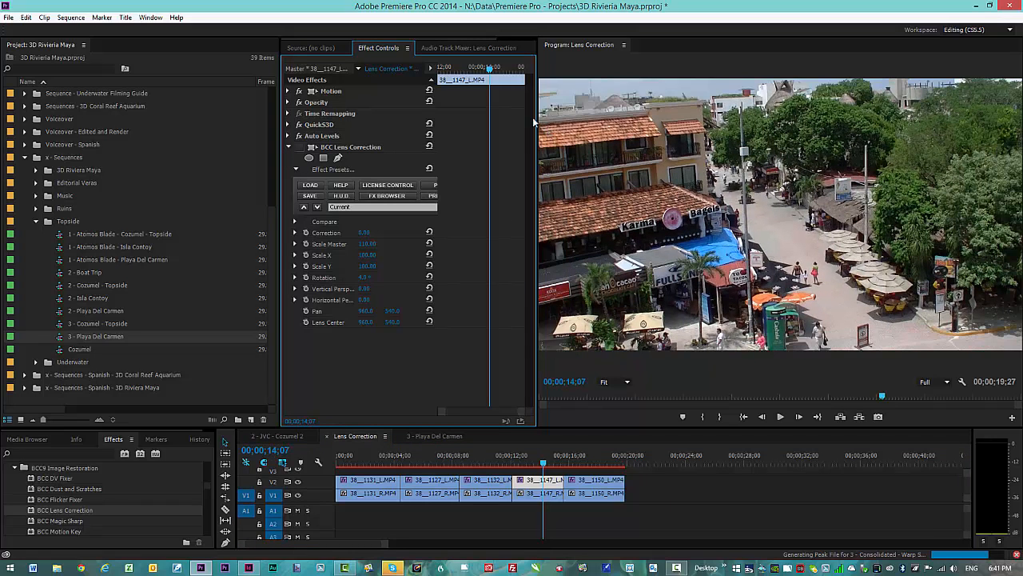
{"action": "mouse_move", "coordinate": [314, 147]}
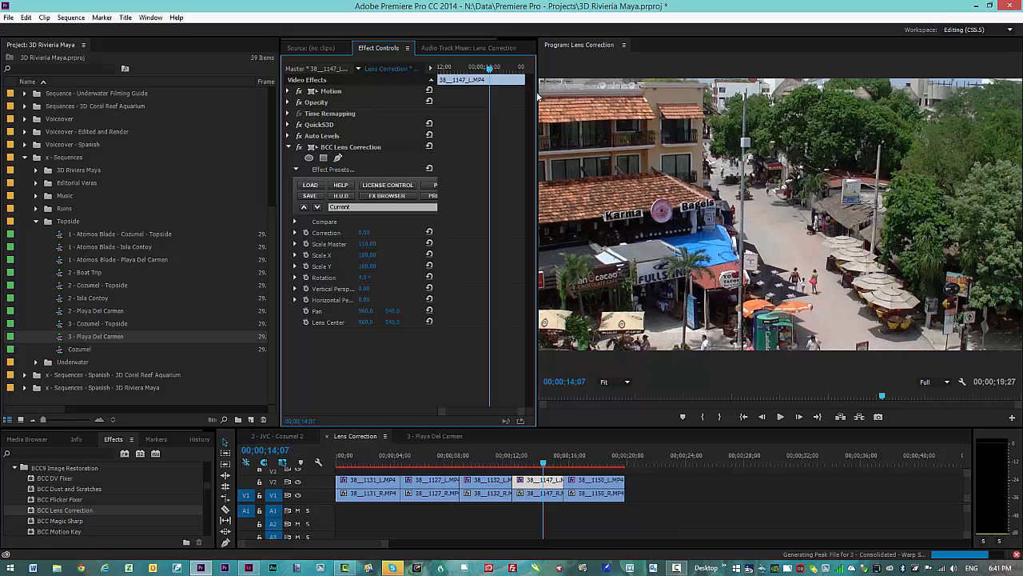
{"action": "mouse_move", "coordinate": [310, 147]}
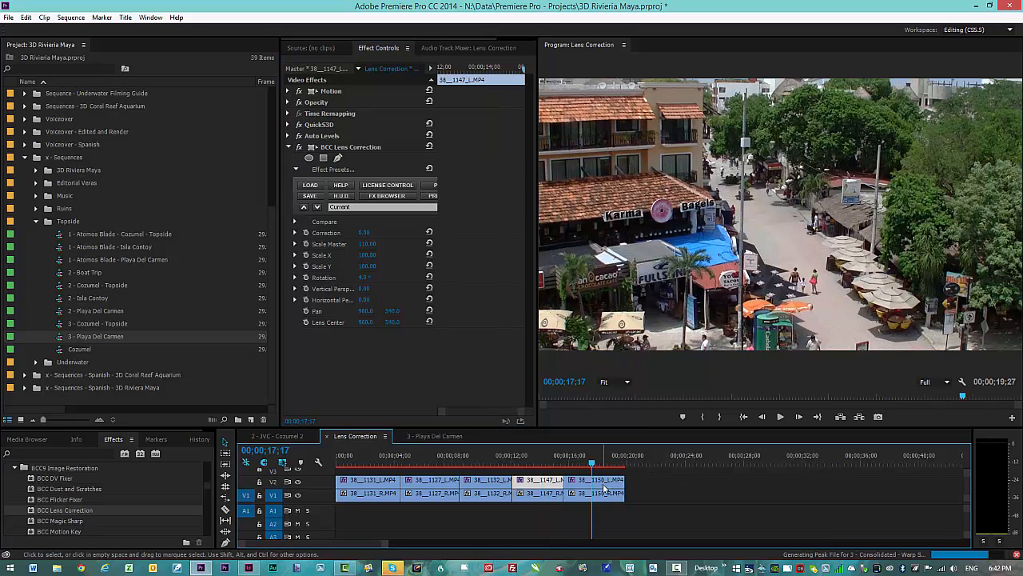
- Select the 36_1333 street clip and switch off its BCC Lens Correction
{"action": "left_click", "coordinate": [600, 480]}
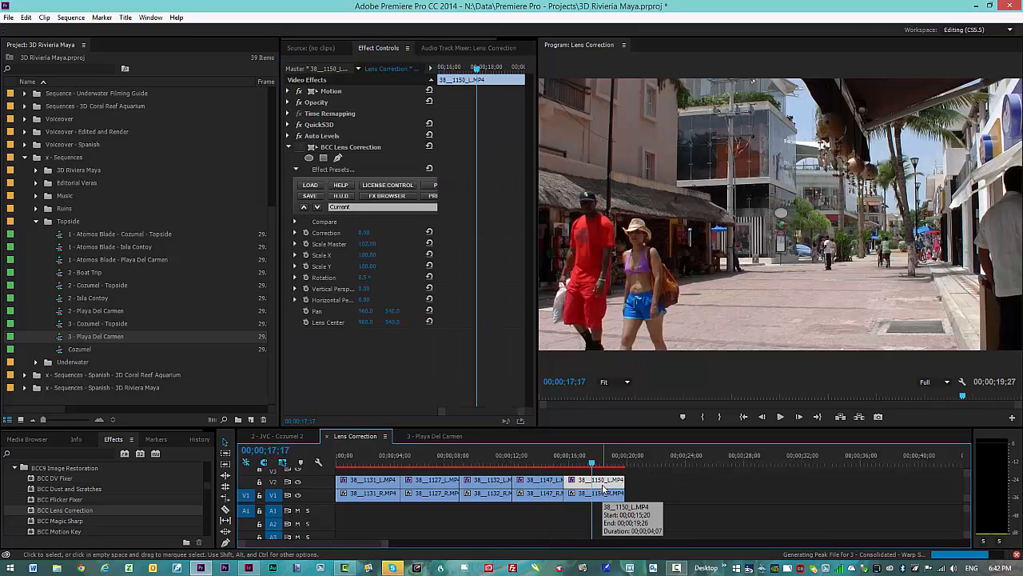
{"action": "mouse_move", "coordinate": [313, 147]}
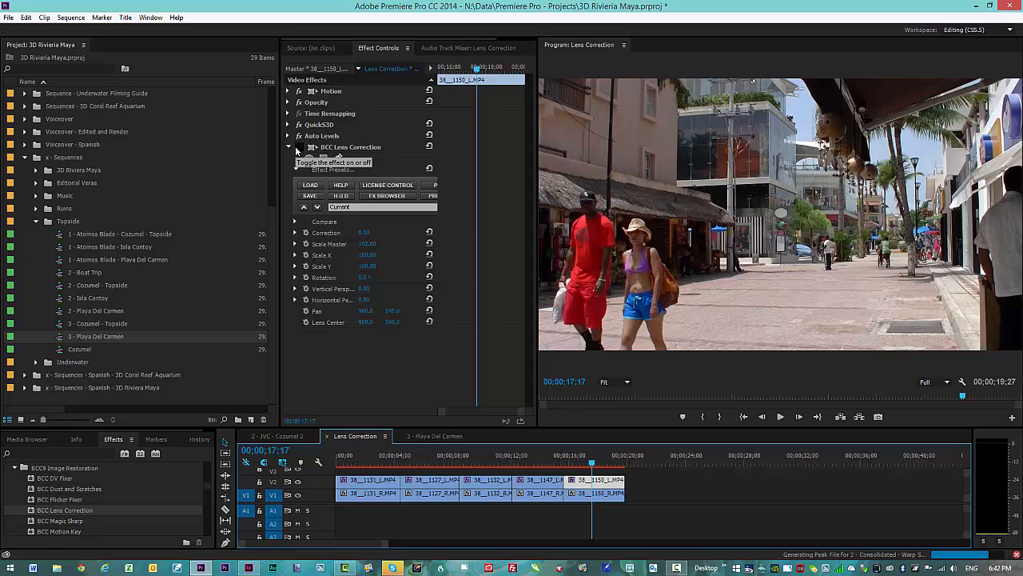
{"action": "left_click", "coordinate": [301, 158]}
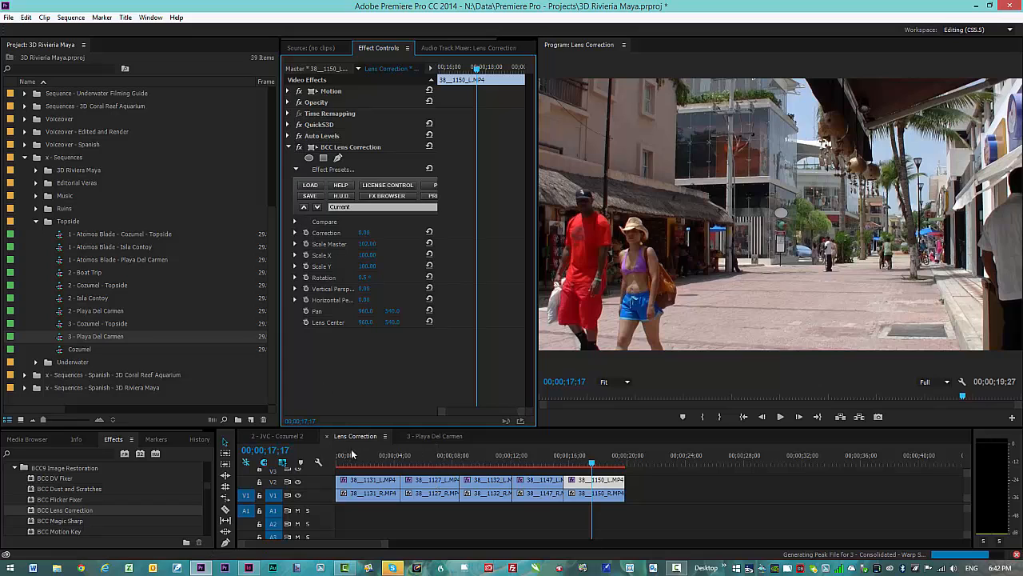
{"action": "left_click", "coordinate": [362, 463]}
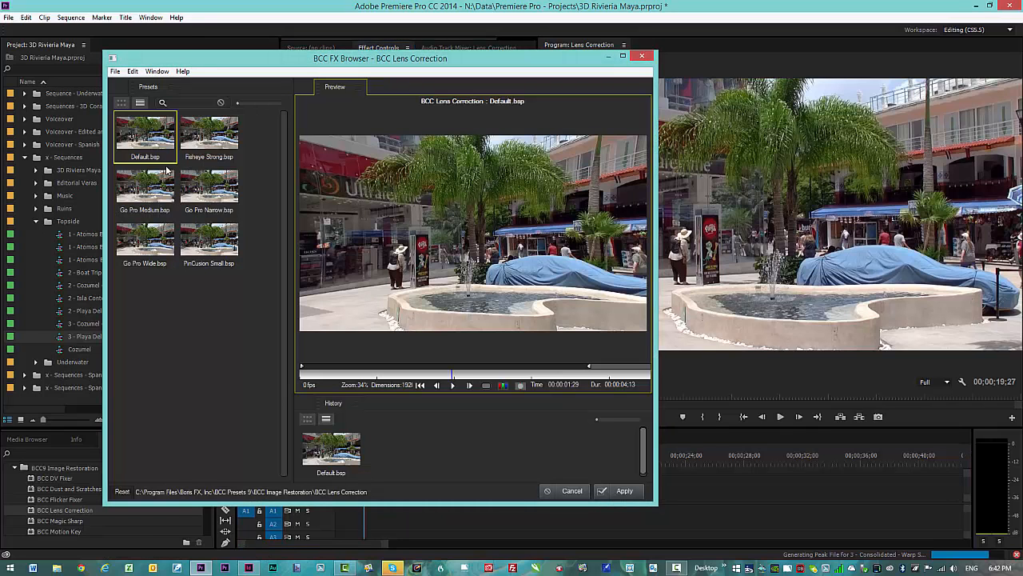
{"action": "mouse_move", "coordinate": [227, 208]}
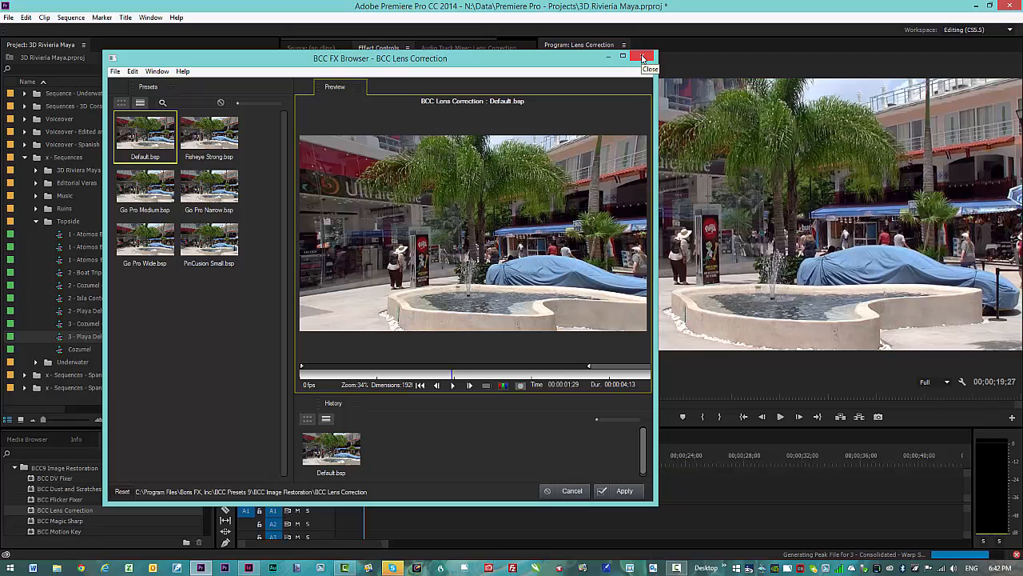
{"action": "left_click", "coordinate": [639, 58]}
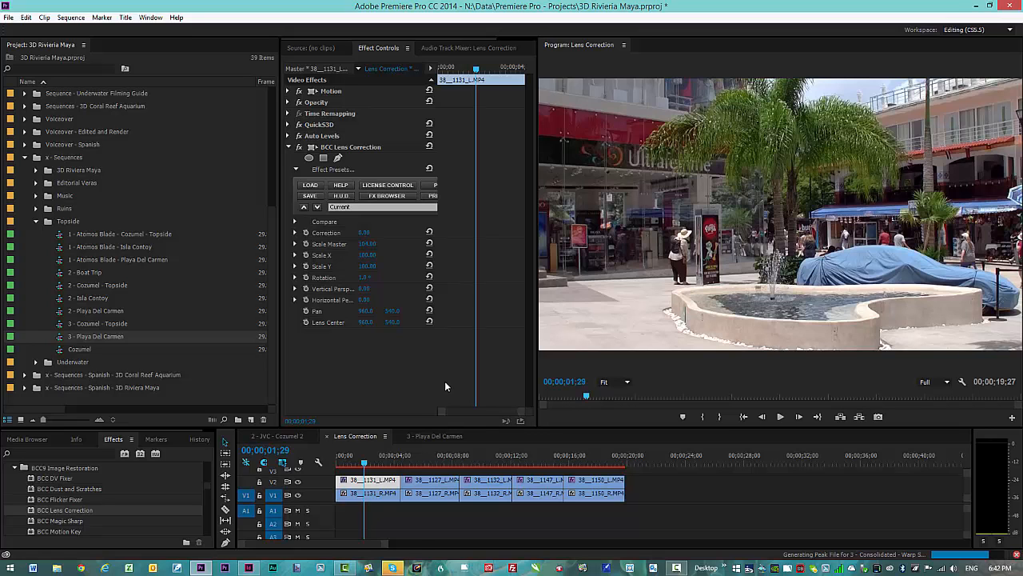
- Select the second plaza clip and adjust its BCC Lens Correction Scale and Correction values
{"action": "left_click", "coordinate": [416, 461]}
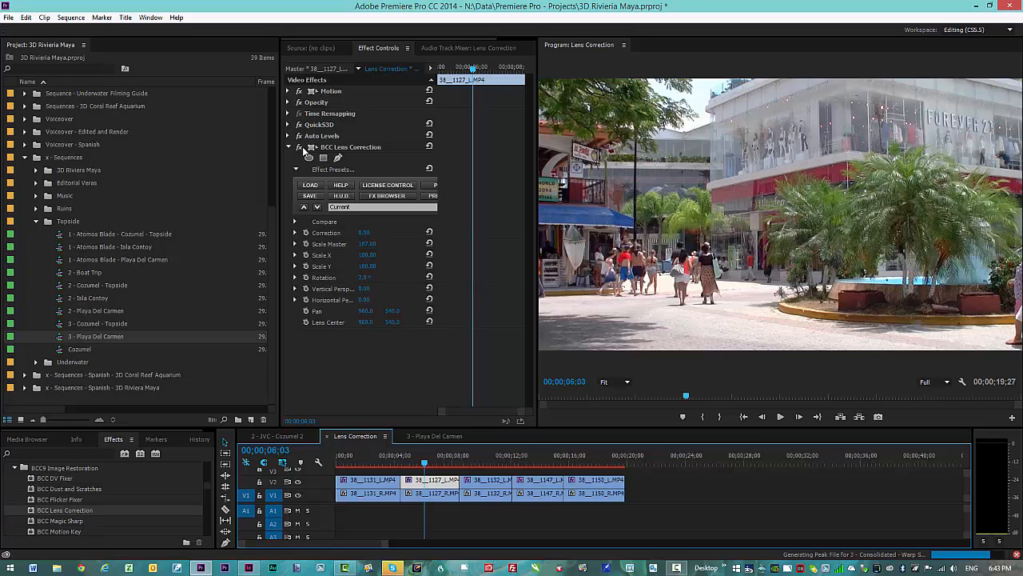
{"action": "left_click", "coordinate": [302, 147]}
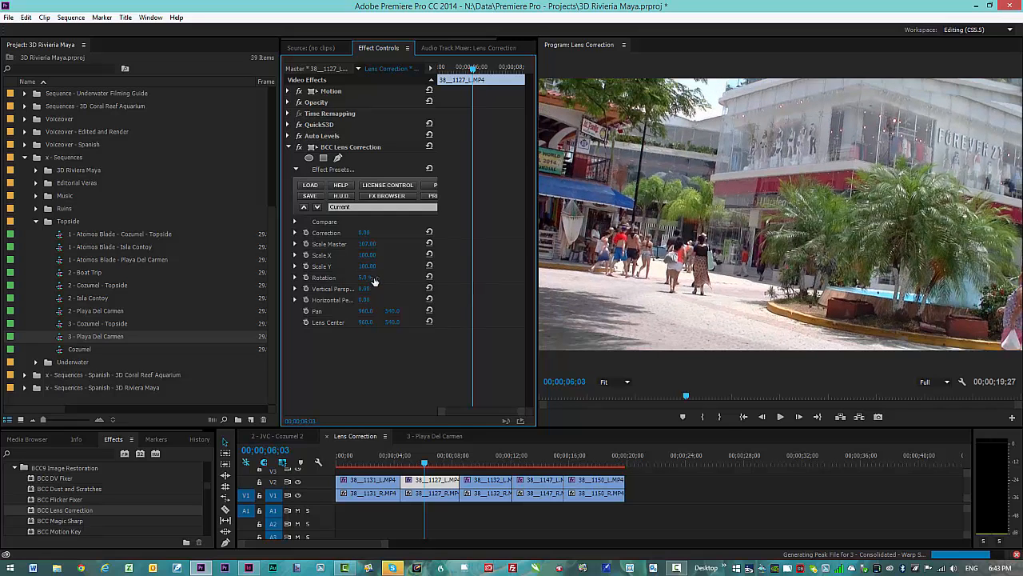
{"action": "left_click", "coordinate": [364, 278]}
{"action": "type", "text": "2"}
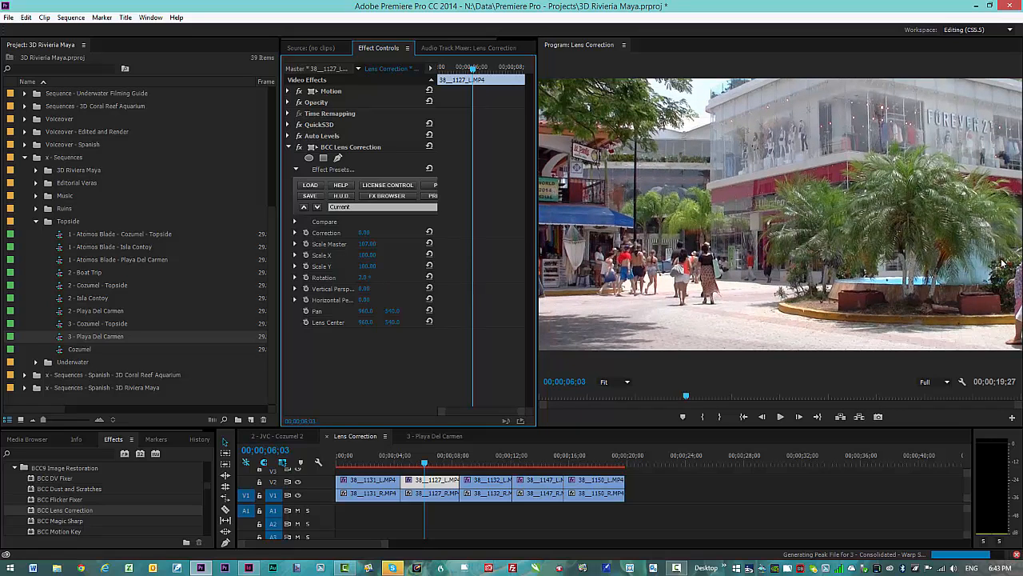
{"action": "left_click", "coordinate": [366, 243]}
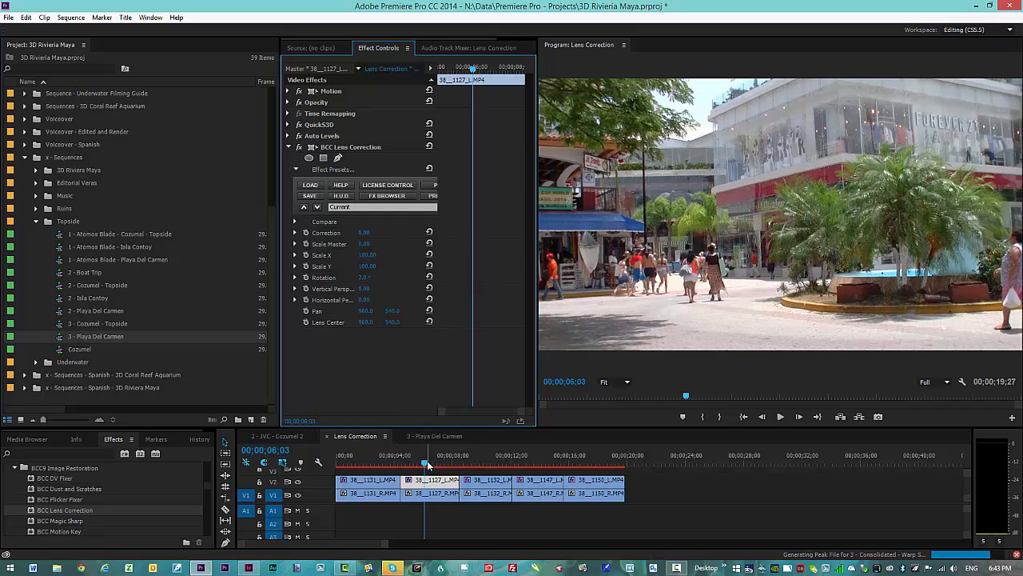
- Scrub through the second clip to check the result, then refine the Correction amount
{"action": "left_click", "coordinate": [447, 463]}
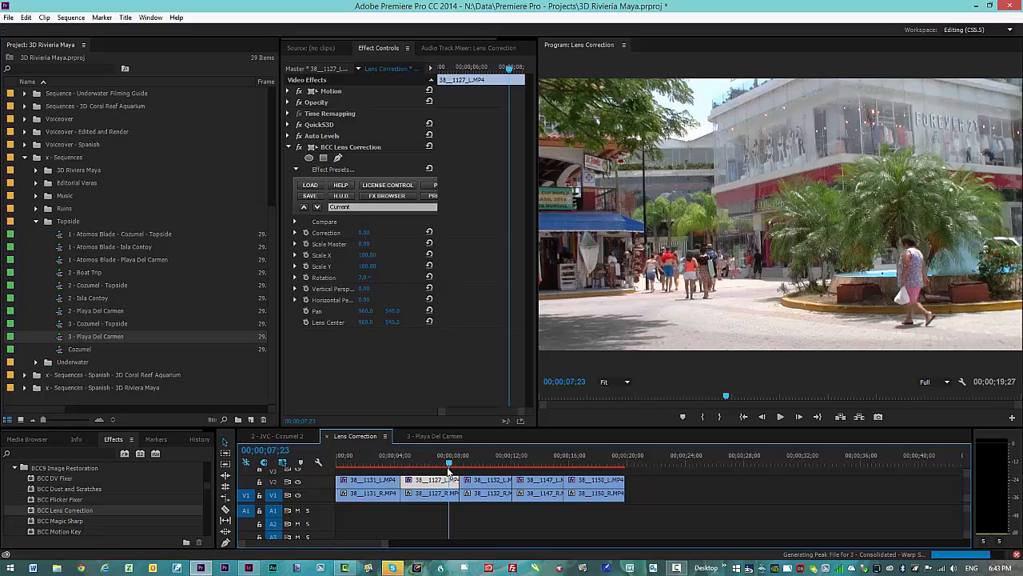
{"action": "left_click", "coordinate": [406, 464]}
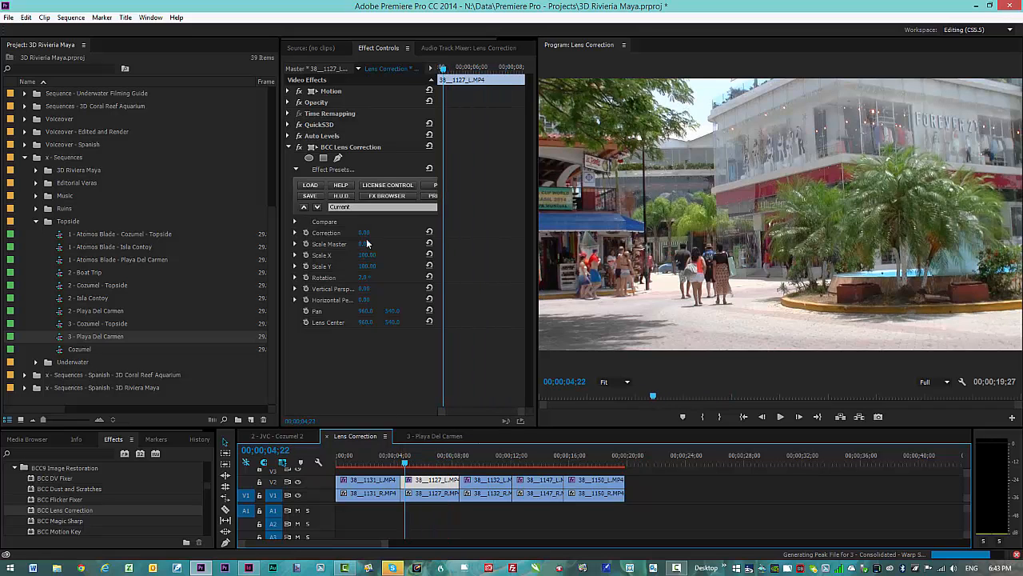
{"action": "left_click", "coordinate": [365, 243]}
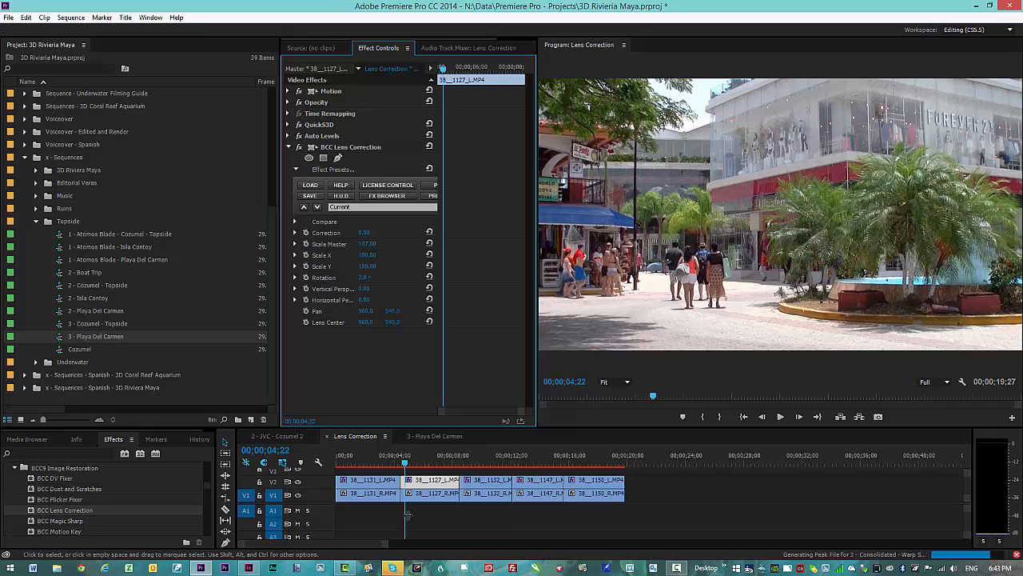
- Select the third aerial street clip to straighten it with BCC Lens Correction
{"action": "left_click", "coordinate": [486, 462]}
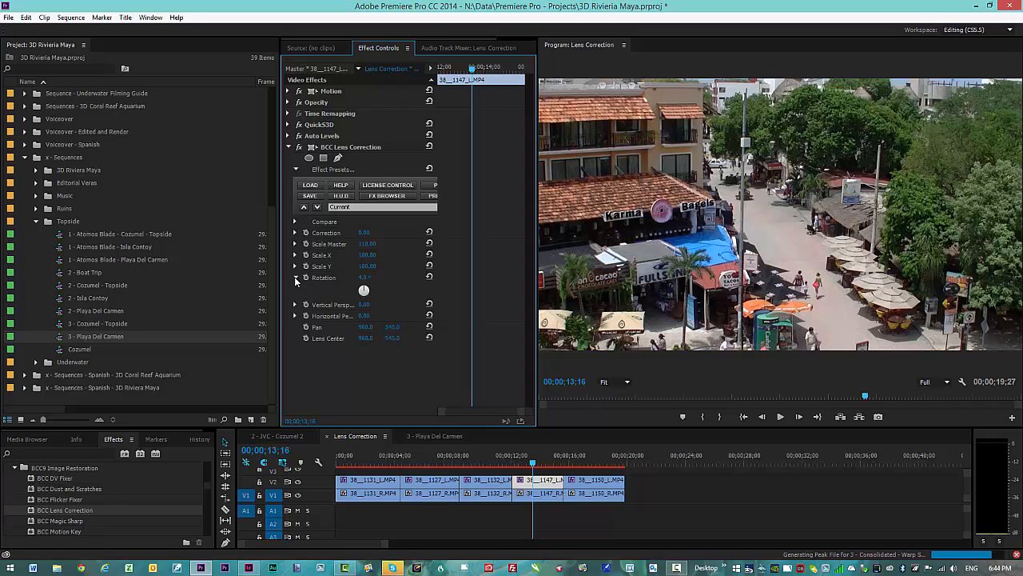
- Set the Rotation value in BCC Lens Correction to level the rooftop street shot
{"action": "left_click", "coordinate": [295, 278]}
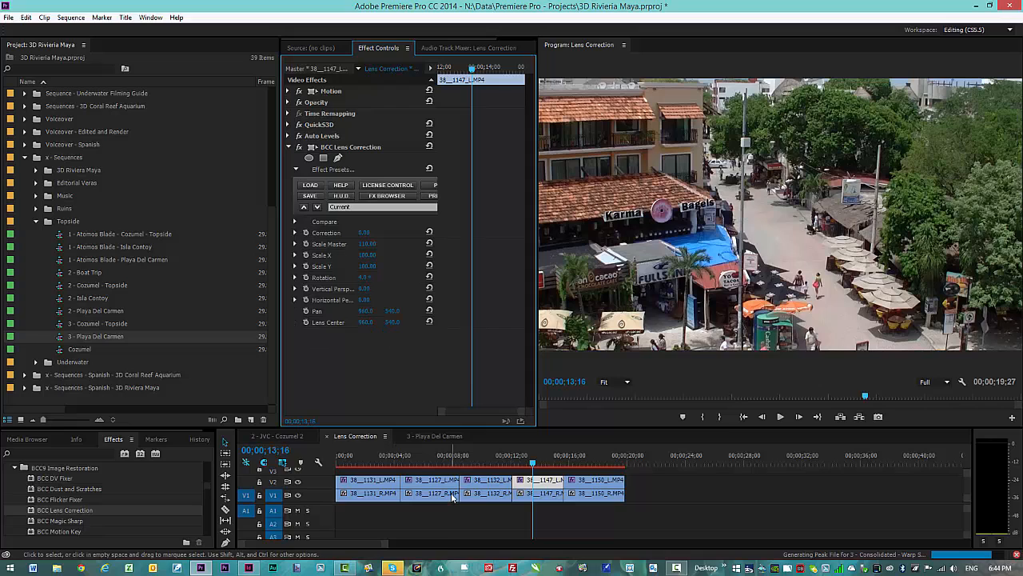
{"action": "mouse_move", "coordinate": [451, 498]}
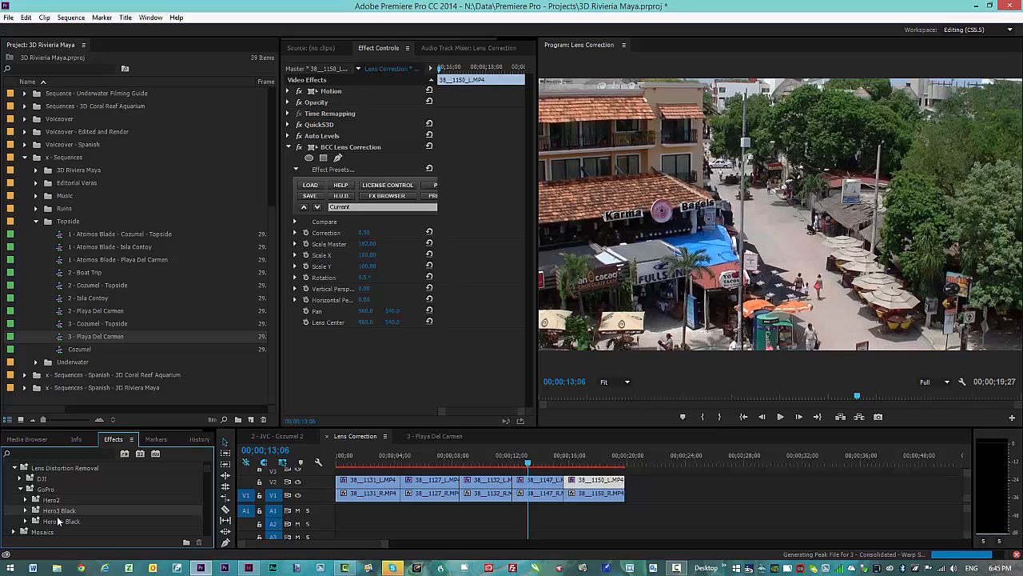
- Expand the GoPro Hero3+ Black preset folder and scroll through its Lens Distortion Removal presets
{"action": "left_click", "coordinate": [62, 521]}
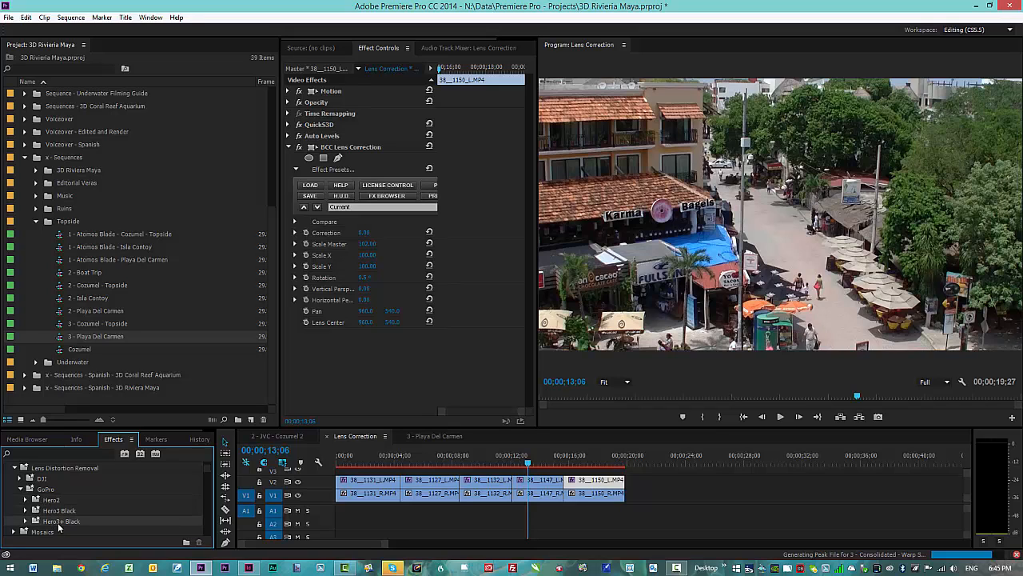
{"action": "left_click", "coordinate": [26, 521]}
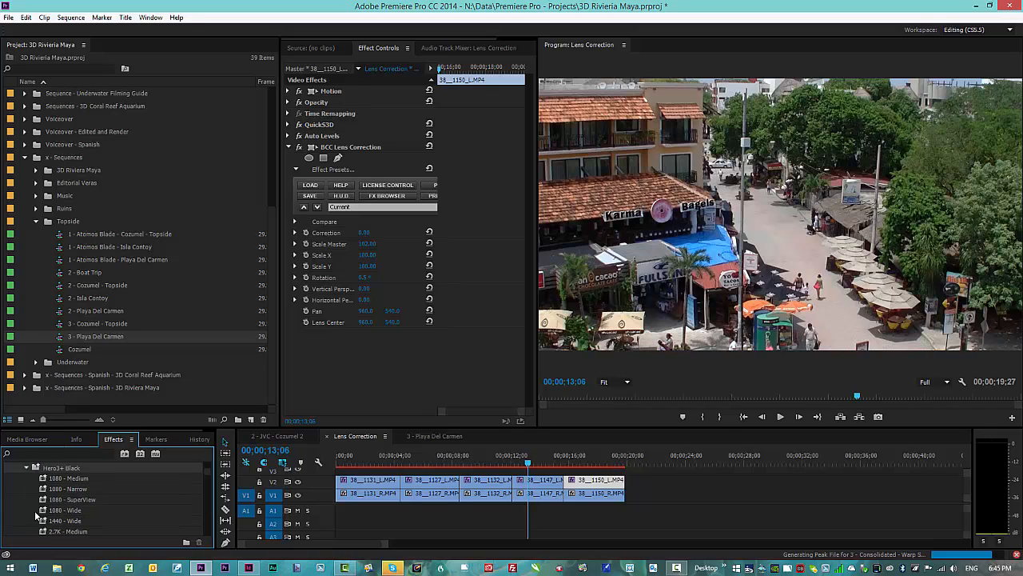
{"action": "mouse_move", "coordinate": [62, 502]}
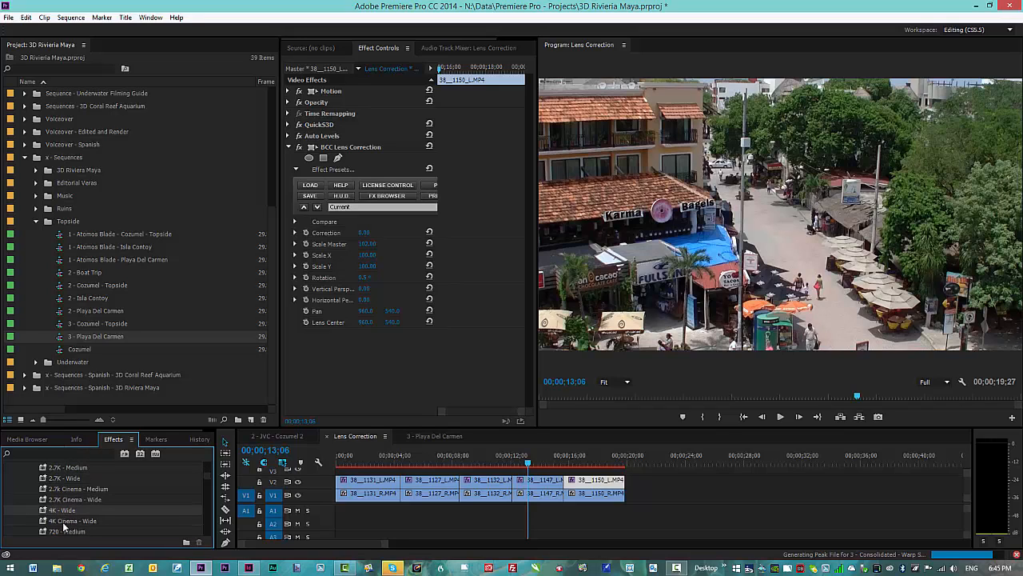
{"action": "scroll", "scroll_direction": "down", "scroll_amount": 3}
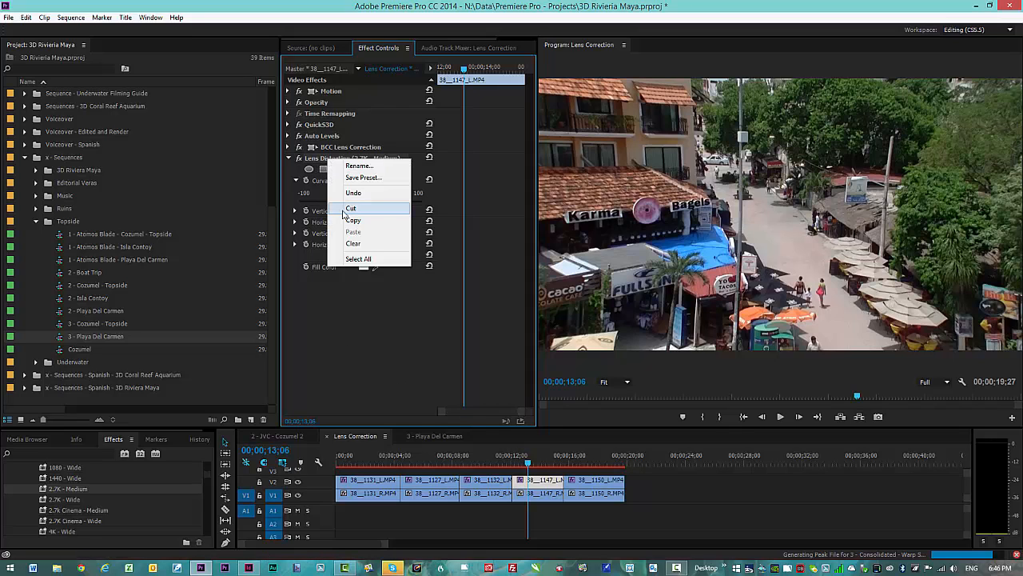
- Remove the Lens Distortion preset from the third clip and re-expand BCC Lens Correction
{"action": "left_click", "coordinate": [353, 208]}
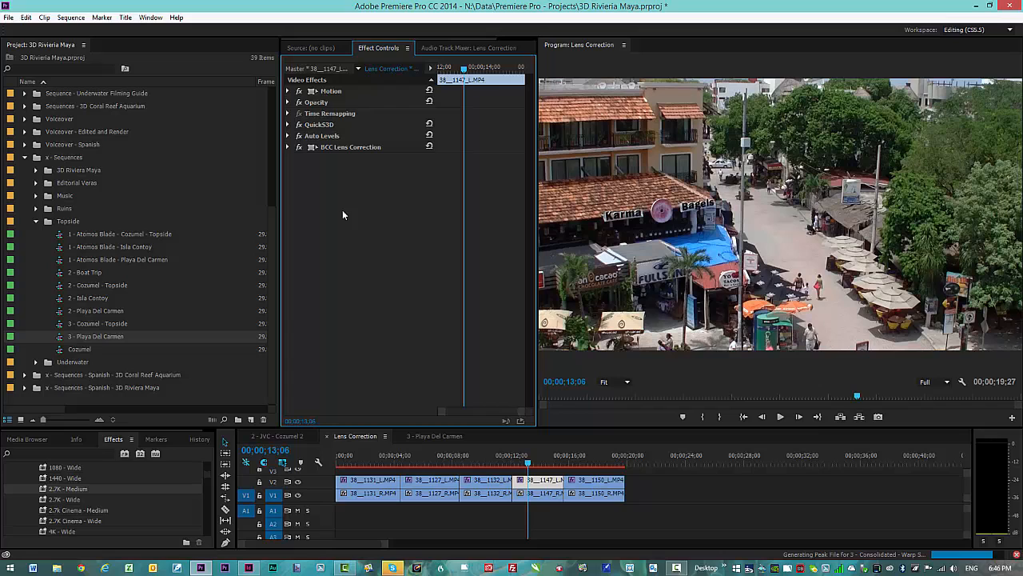
{"action": "mouse_move", "coordinate": [339, 141]}
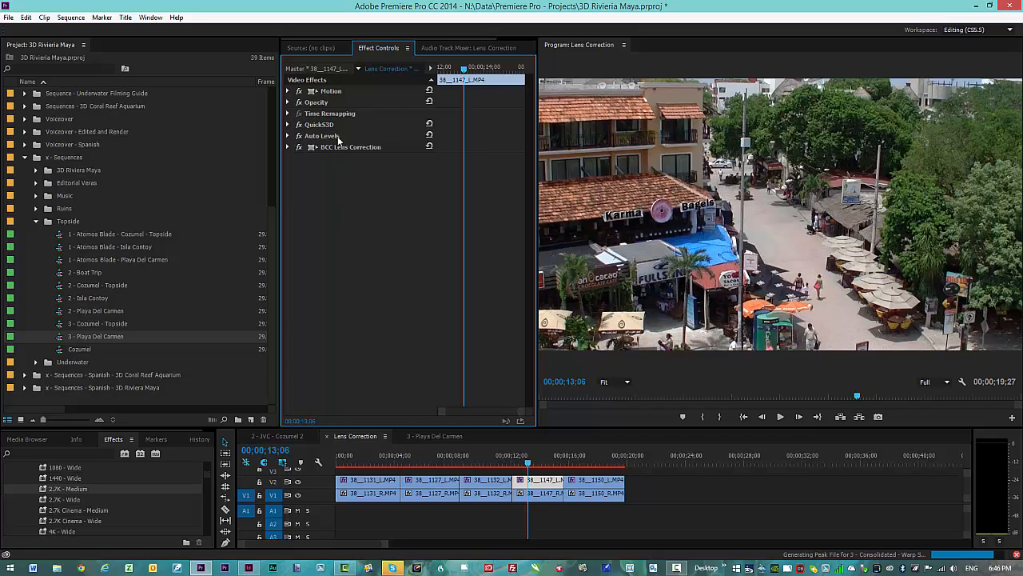
{"action": "left_click", "coordinate": [288, 147]}
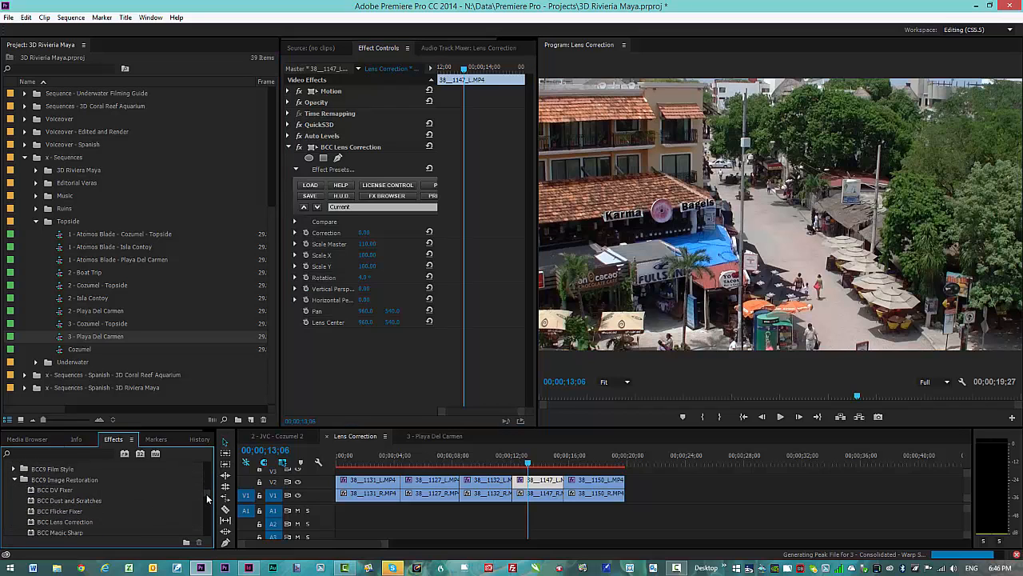
{"action": "scroll", "scroll_direction": "down", "scroll_amount": 3}
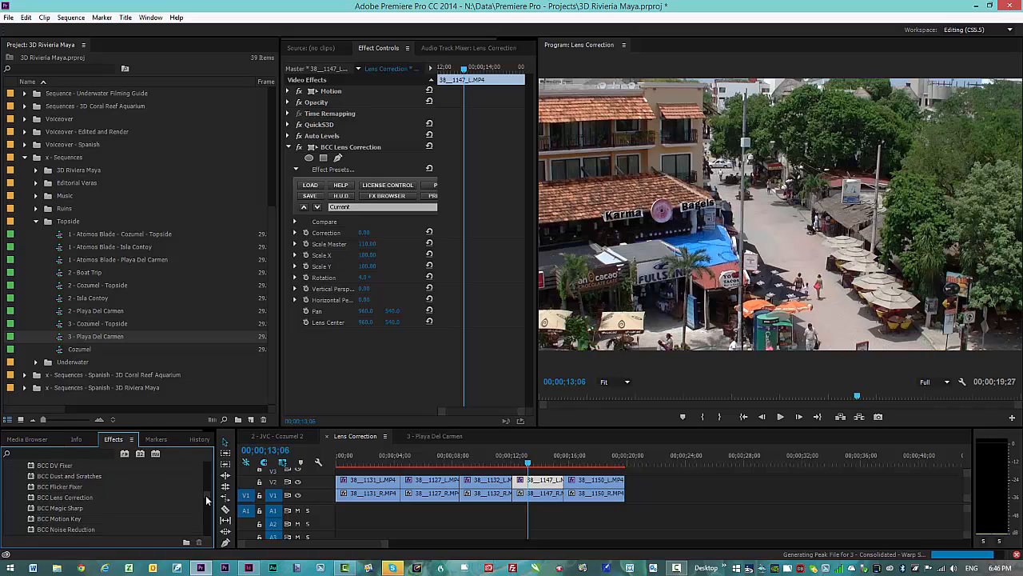
{"action": "mouse_move", "coordinate": [67, 499]}
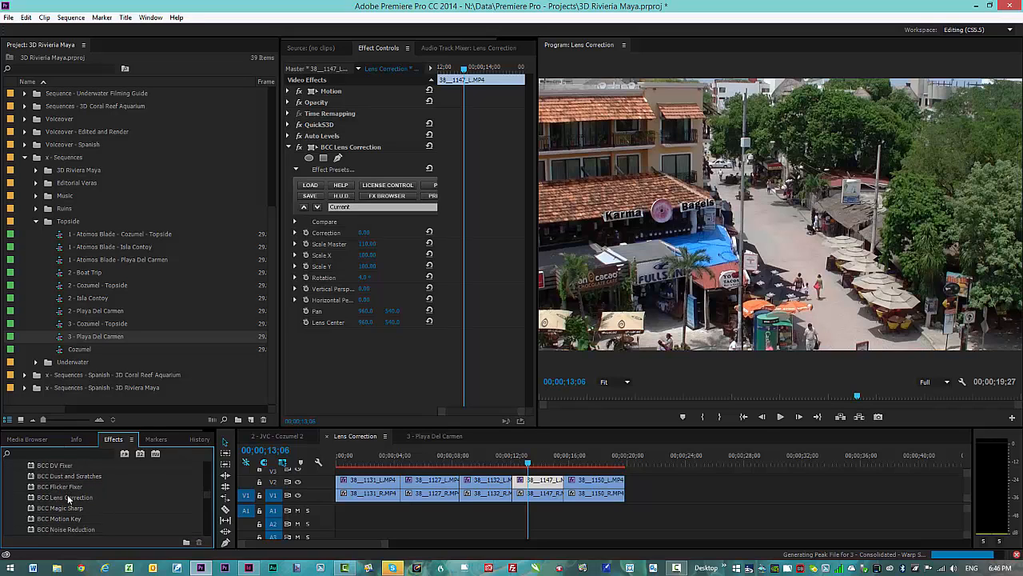
{"action": "scroll", "scroll_direction": "down", "scroll_amount": 3}
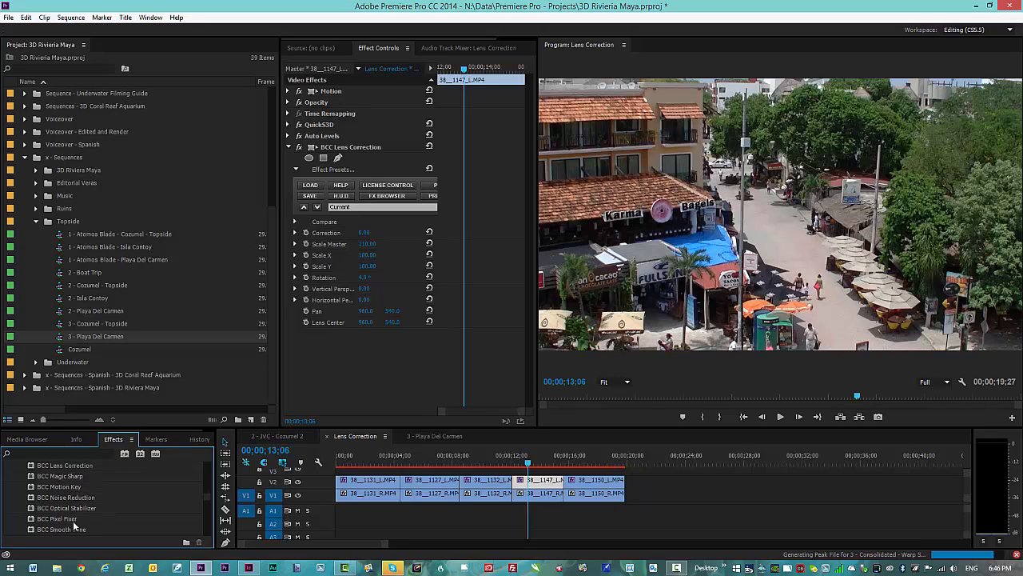
{"action": "scroll", "scroll_direction": "down", "scroll_amount": 3}
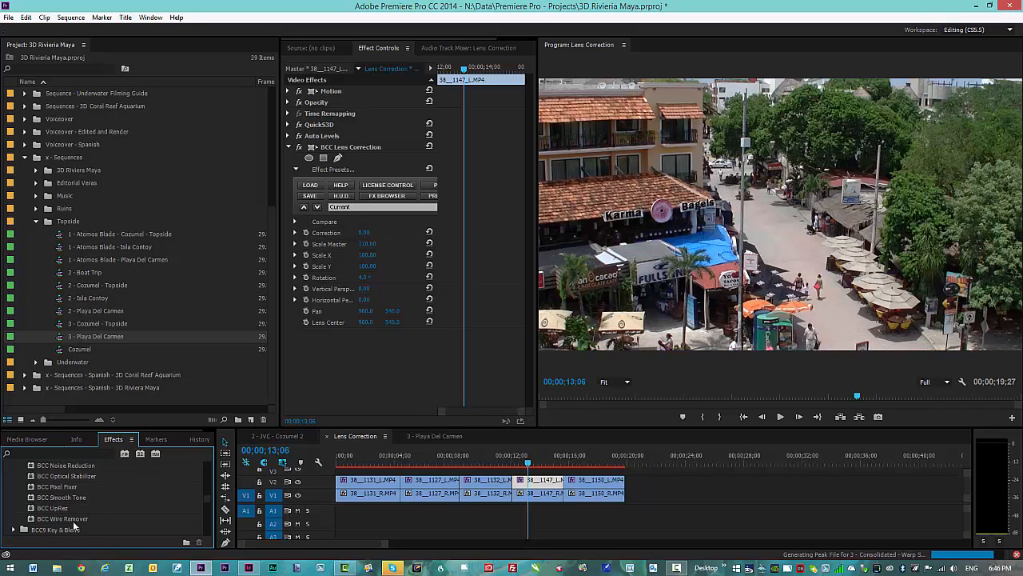